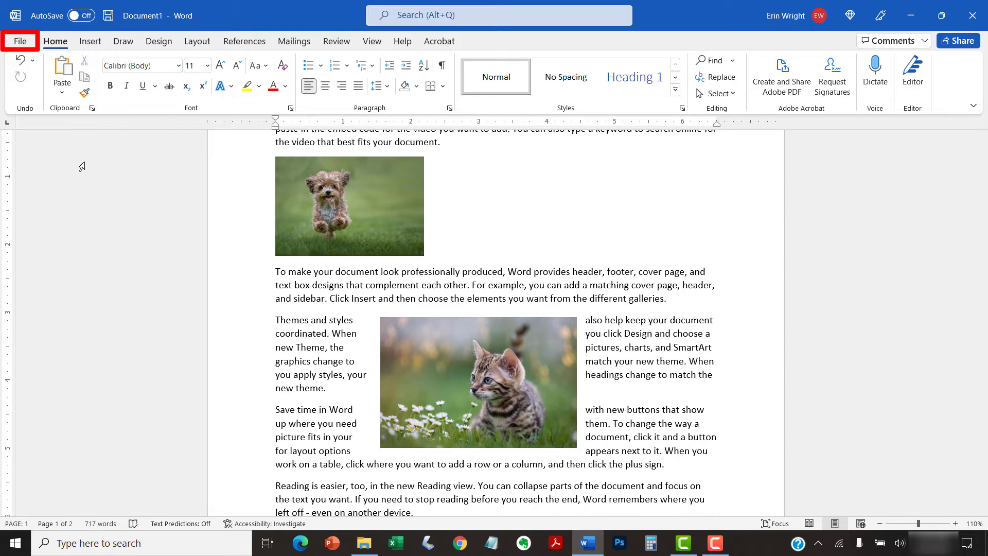
Bring up the Word Options dialog from the File backstage
left_click(19, 40)
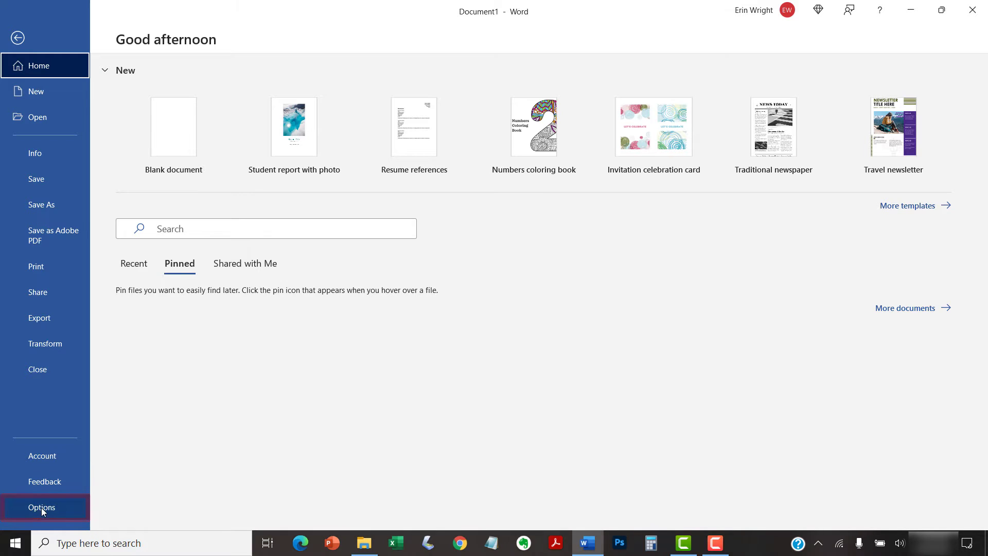
left_click(41, 507)
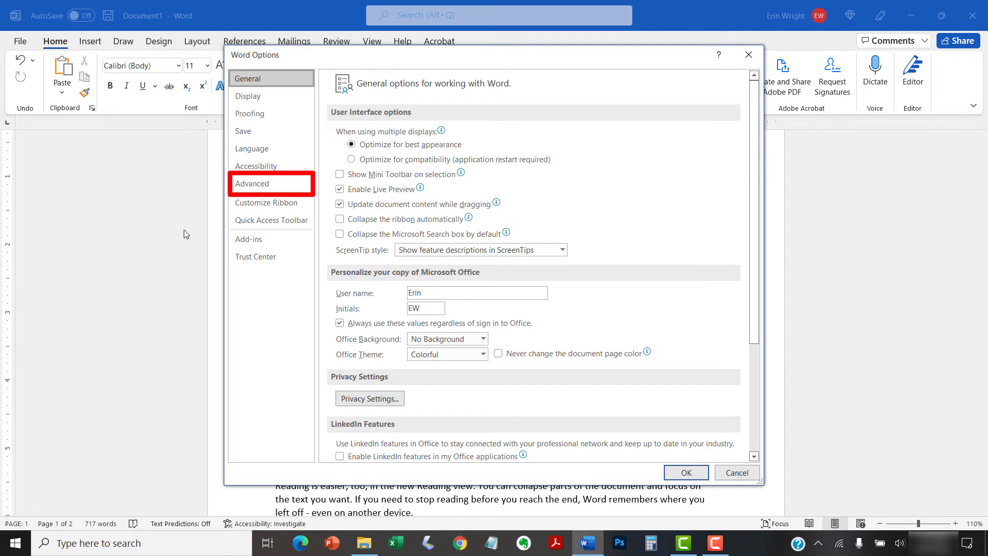
In Advanced > Show document content, enable Show picture placeholders, disable Show drawings and text boxes on screen, and apply
left_click(252, 183)
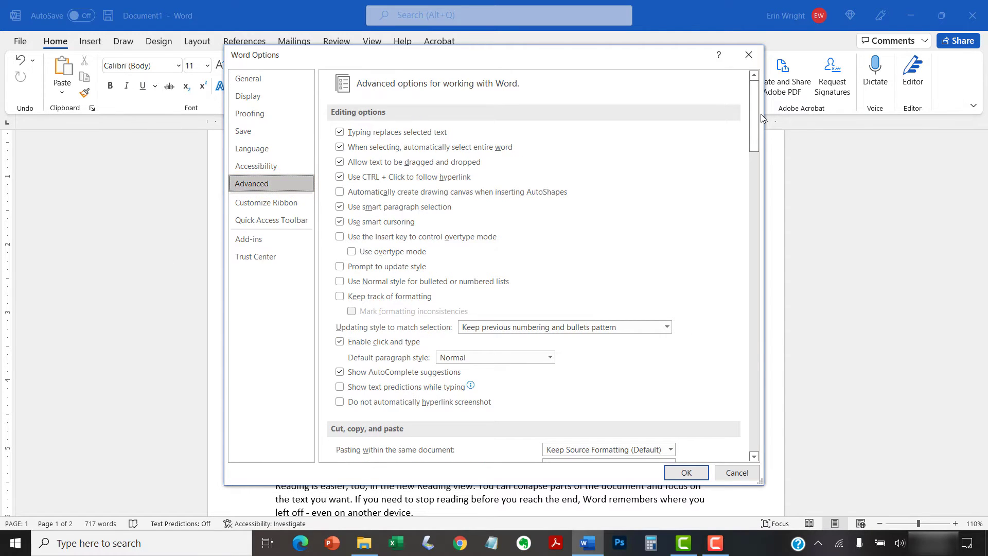
scroll("down", 3)
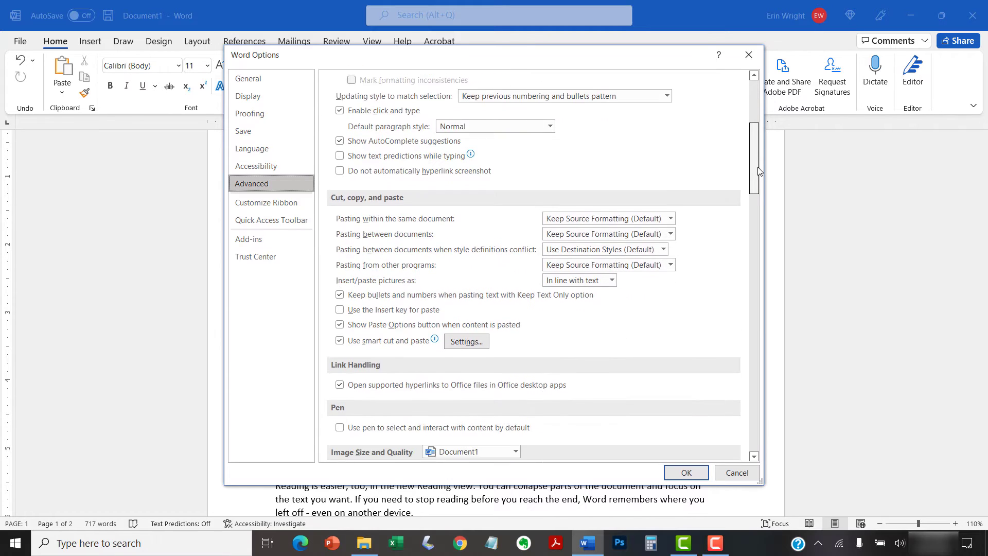
scroll("down", 3)
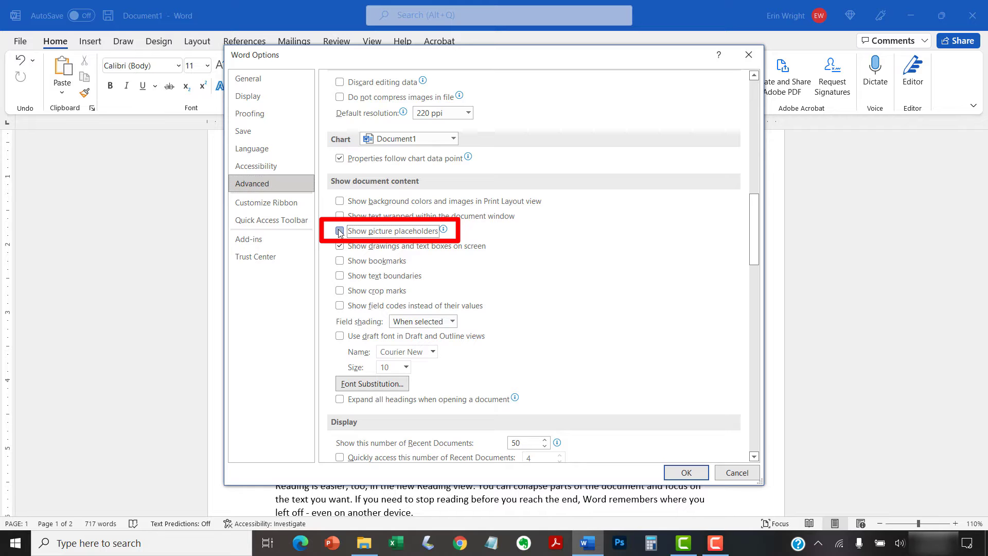
left_click(340, 231)
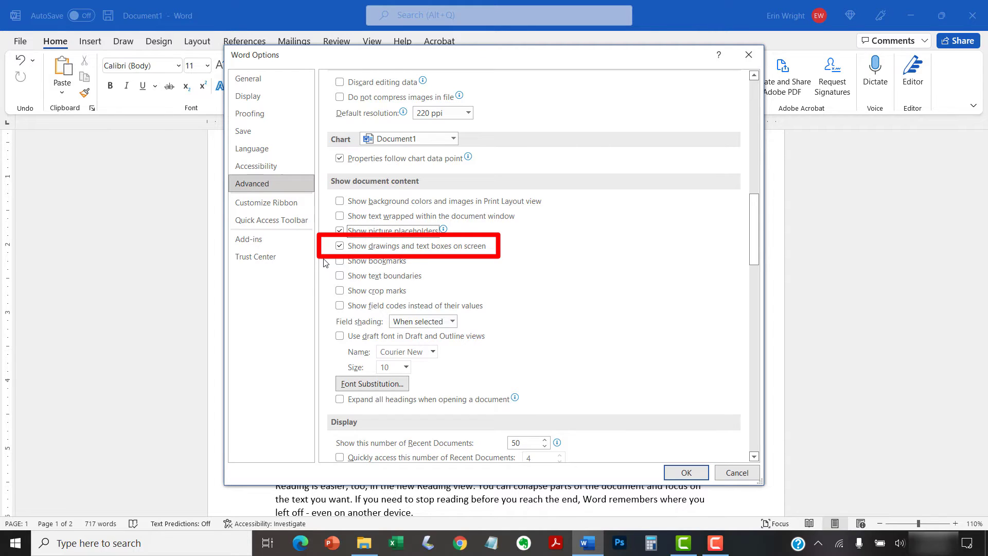
left_click(340, 246)
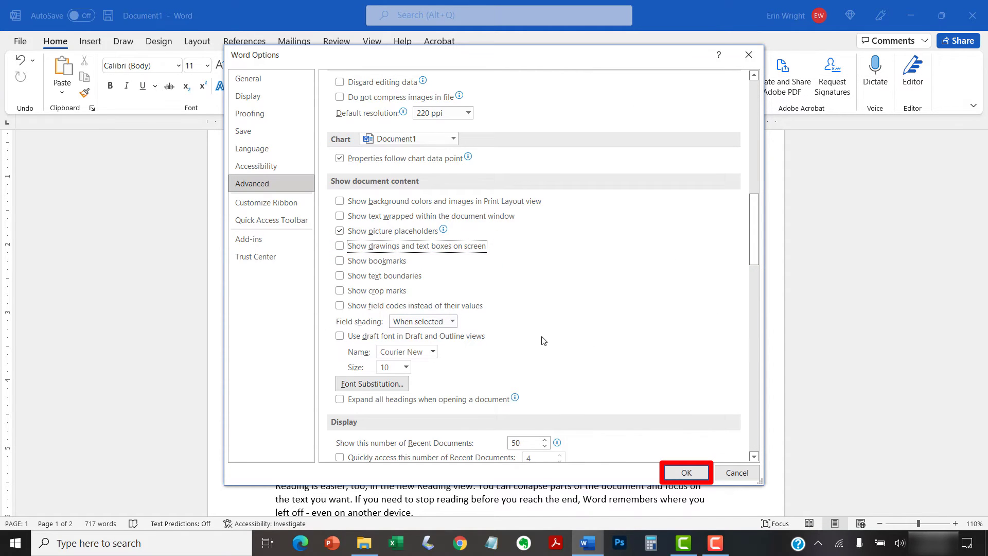
left_click(685, 472)
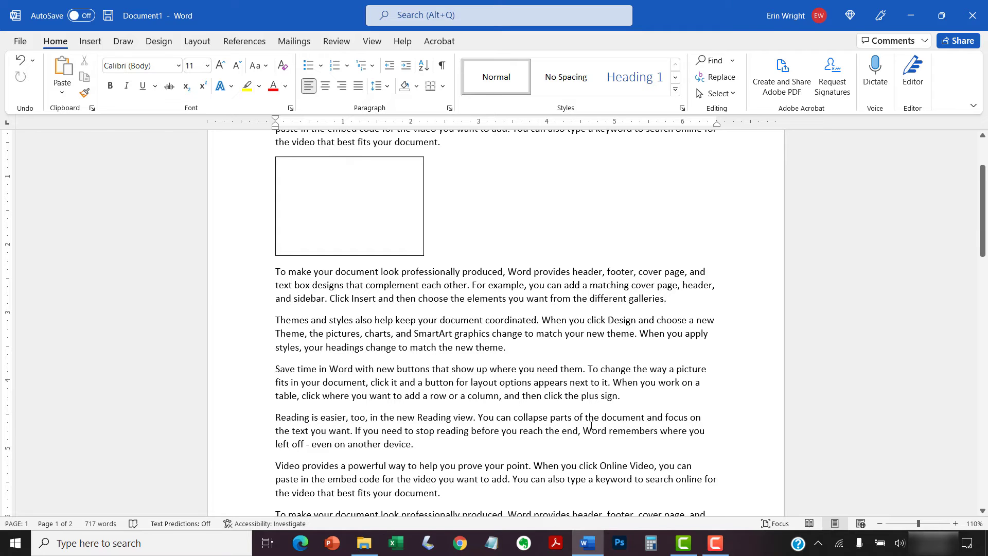
mouse_move(433, 395)
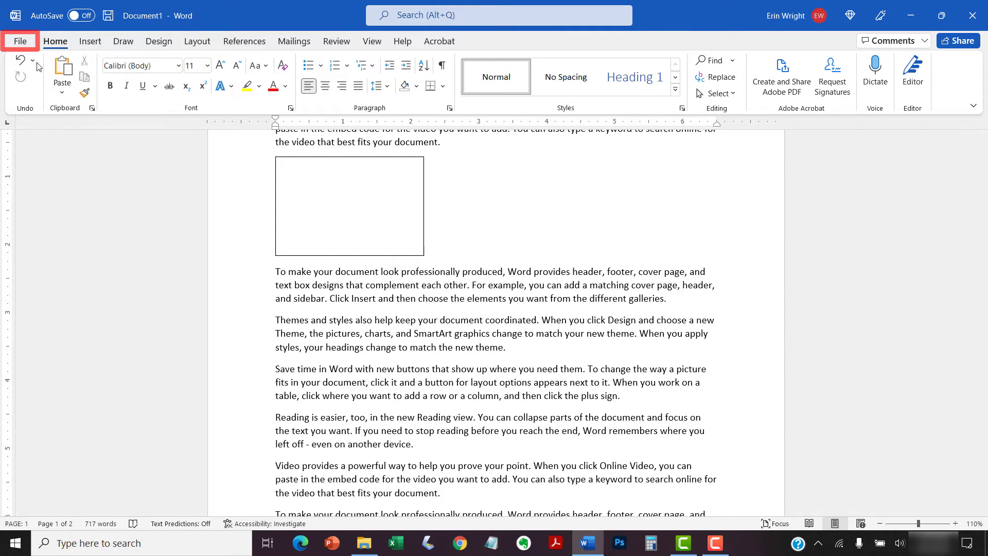
Reopen the Word Options dialog from the File backstage
left_click(19, 41)
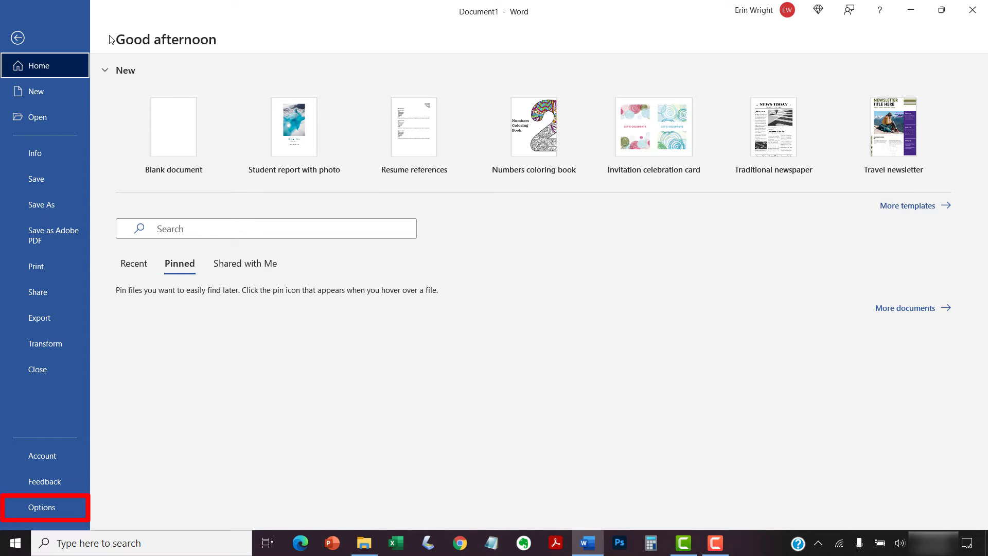
left_click(41, 508)
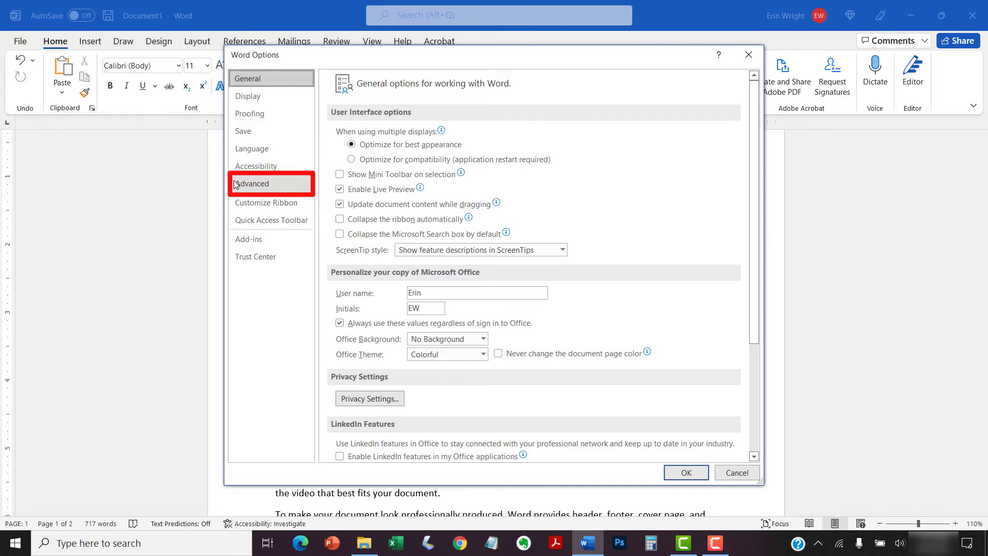
In Advanced > Show document content, re-enable Show drawings and text boxes on screen and apply to restore the images
left_click(254, 183)
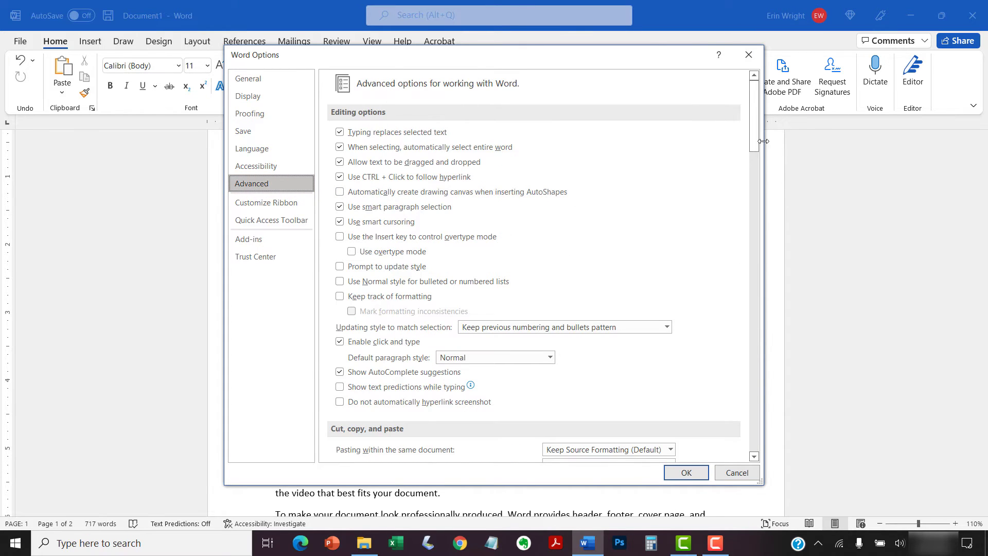
scroll("down", 3)
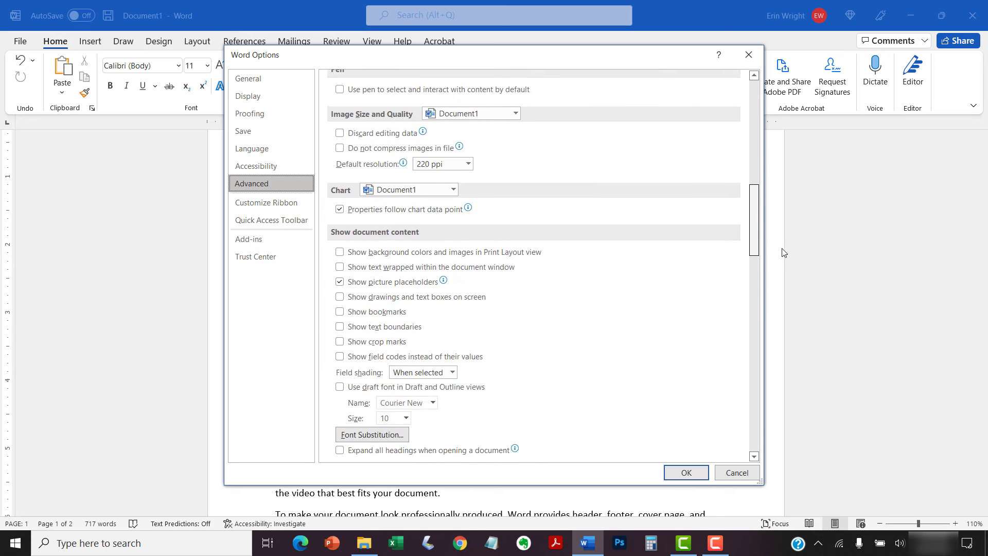
scroll("down", 3)
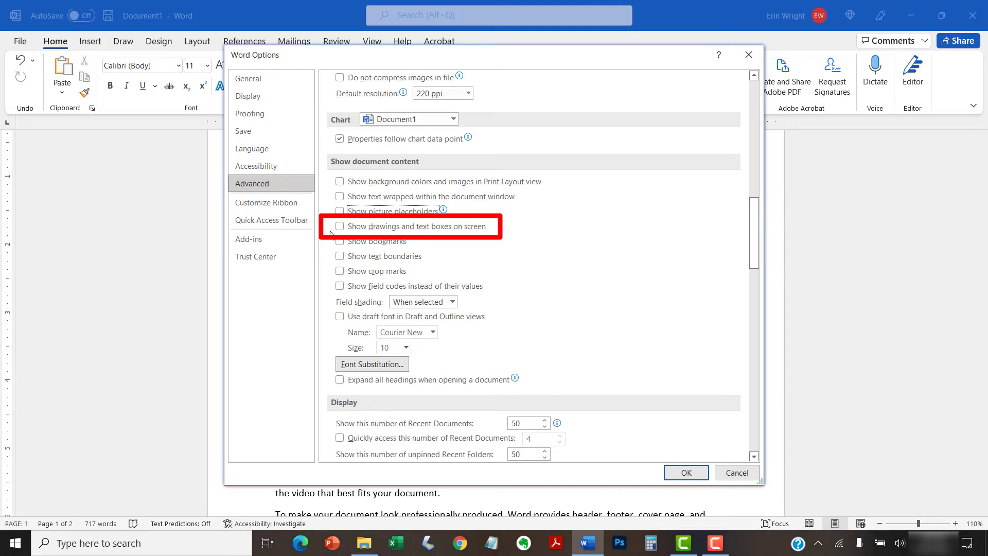
left_click(340, 226)
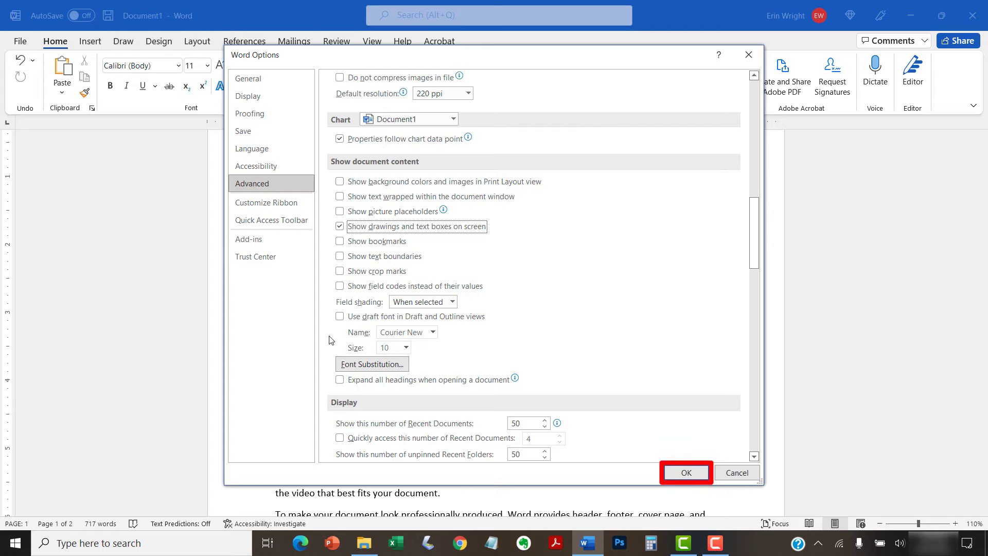
left_click(685, 473)
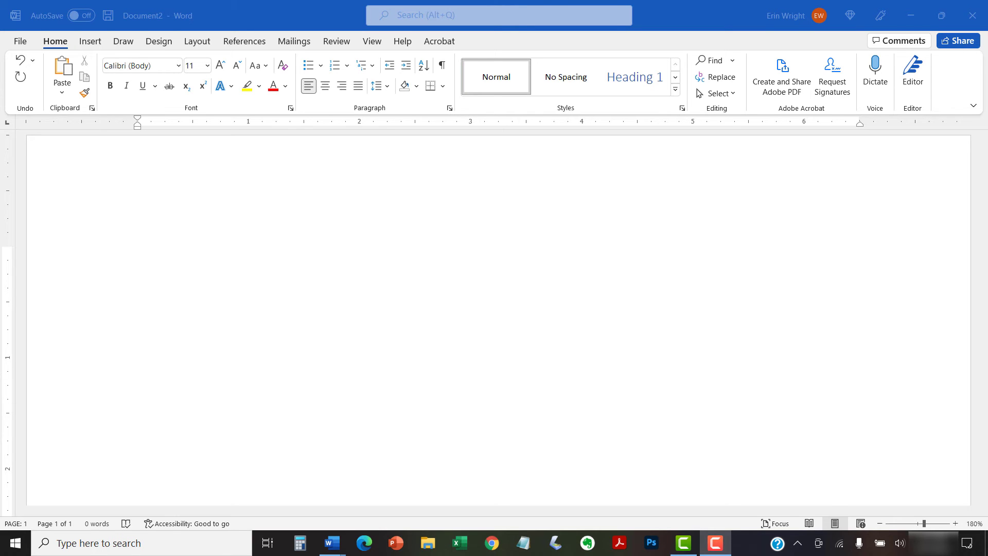
type("How to Change the Color of the Interface in Microsoft Word (including Dark Mode)")
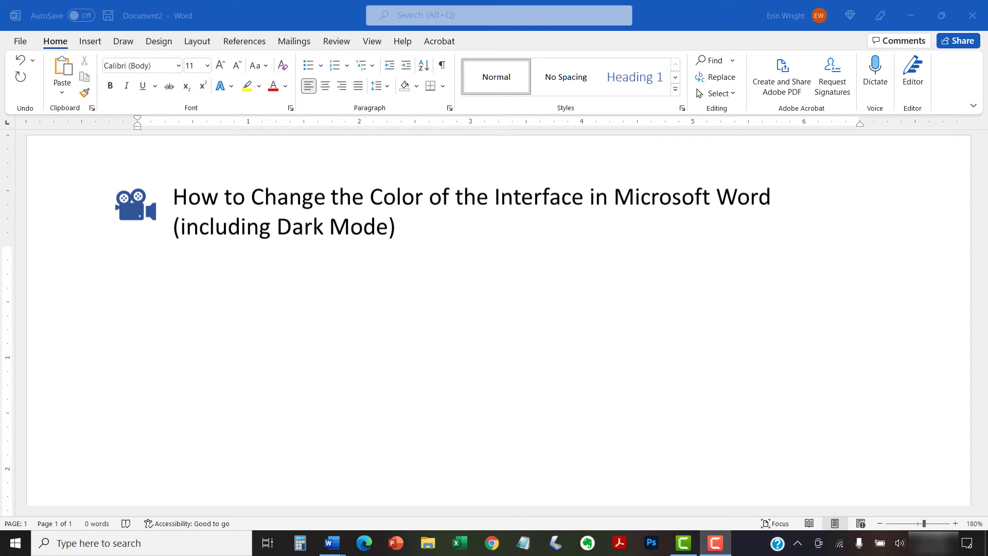
type("How to Change Page Orientation in Microsoft Word (PC & Mac)")
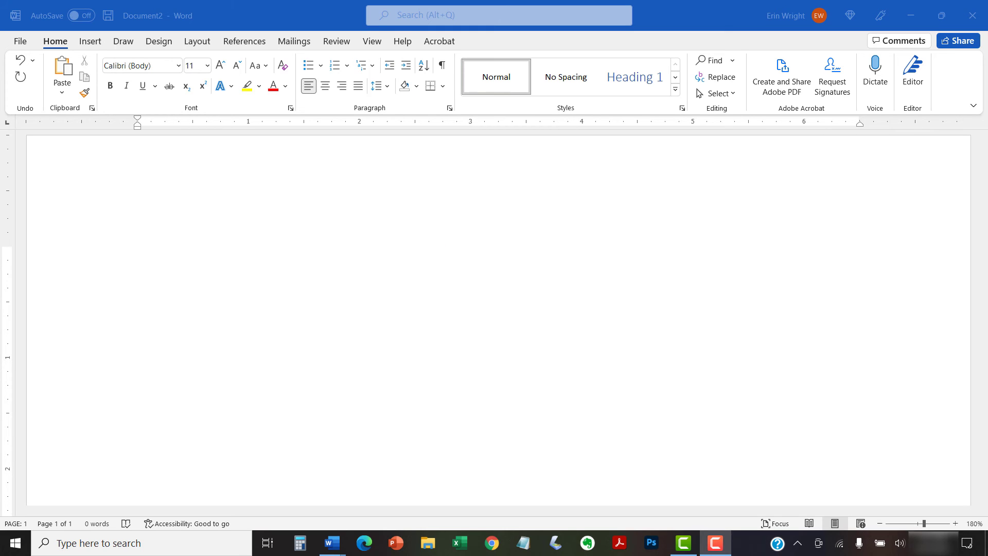
type("erinwright")
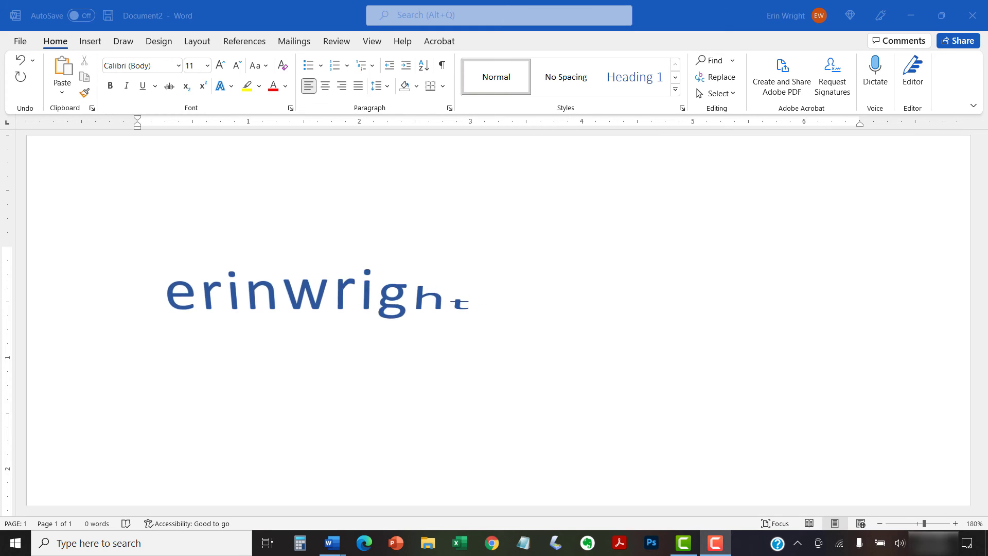
type("writing.com")
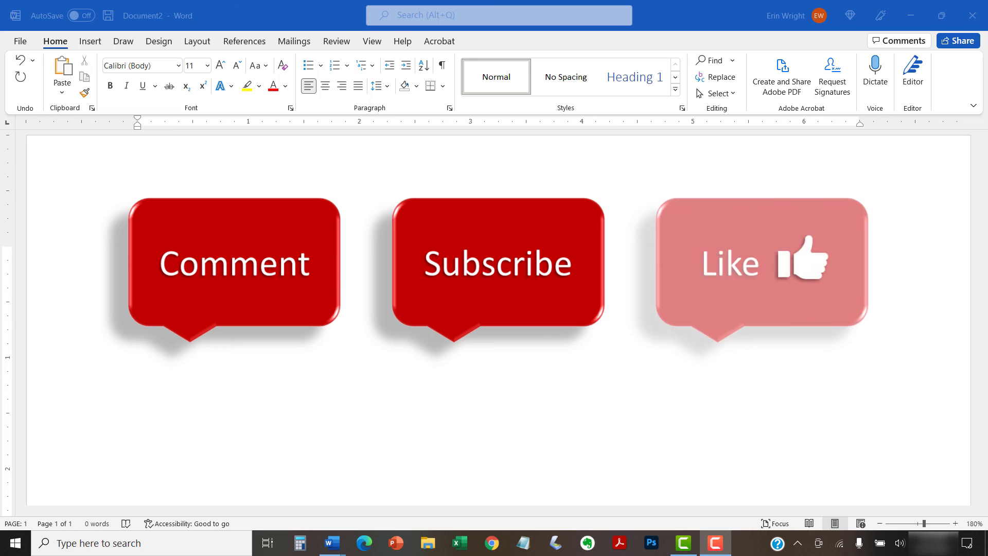
left_click(760, 263)
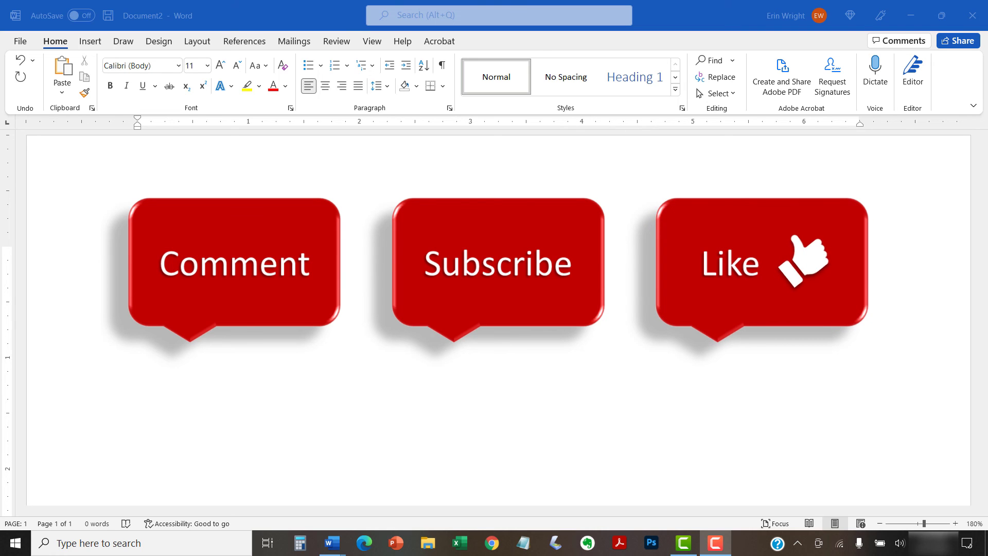